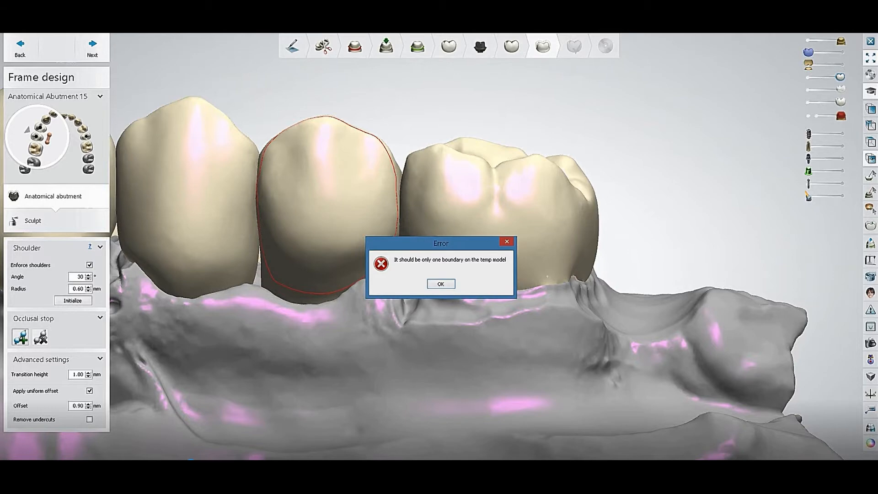
Step: Dismiss the one-boundary error so Anatomical Abutment 15 shows alone
{"action": "left_click", "coordinate": [440, 283]}
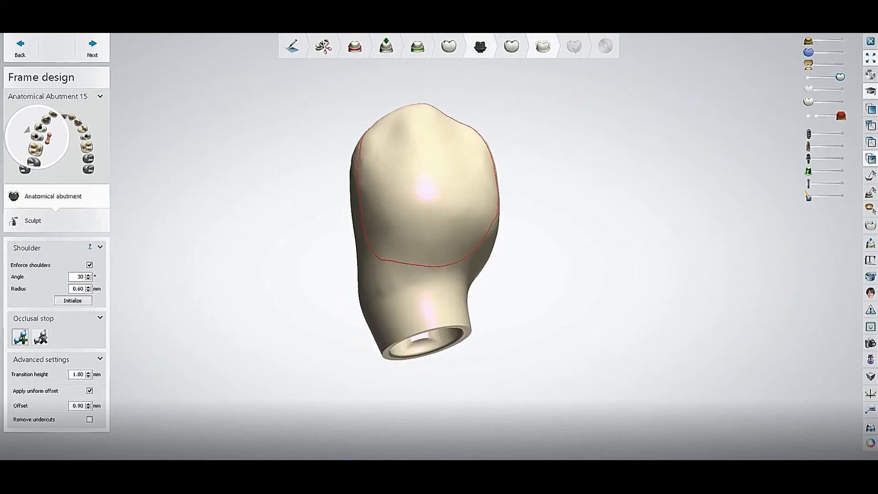
{"action": "mouse_move", "coordinate": [479, 45]}
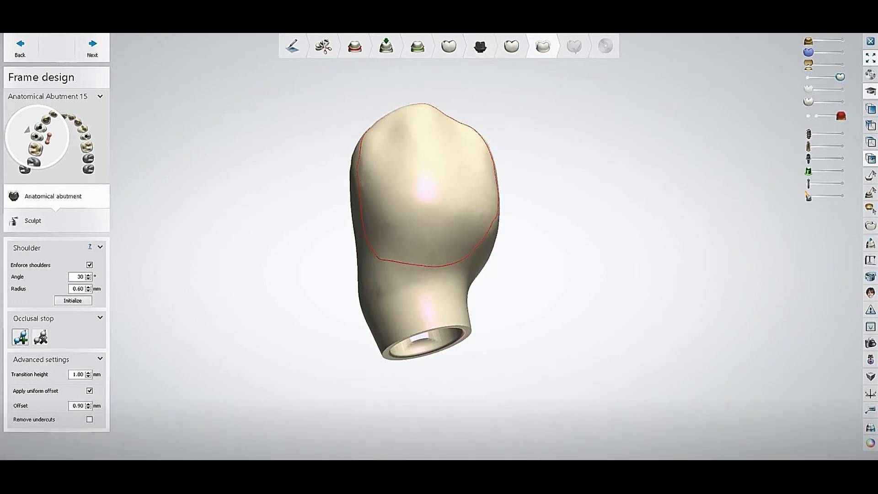
Step: Retry computing the abutment, dismiss the repeated boundary error and go back to Abutments/Post and Cores
{"action": "left_click", "coordinate": [480, 46]}
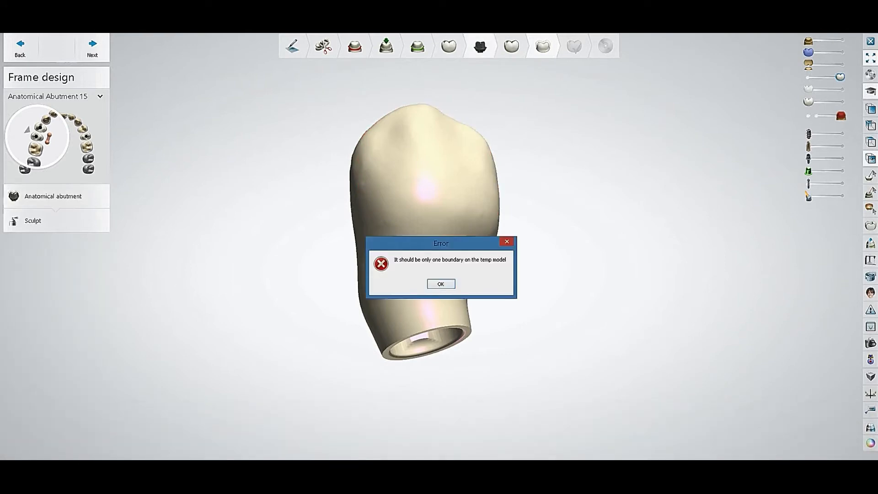
{"action": "left_click", "coordinate": [440, 284]}
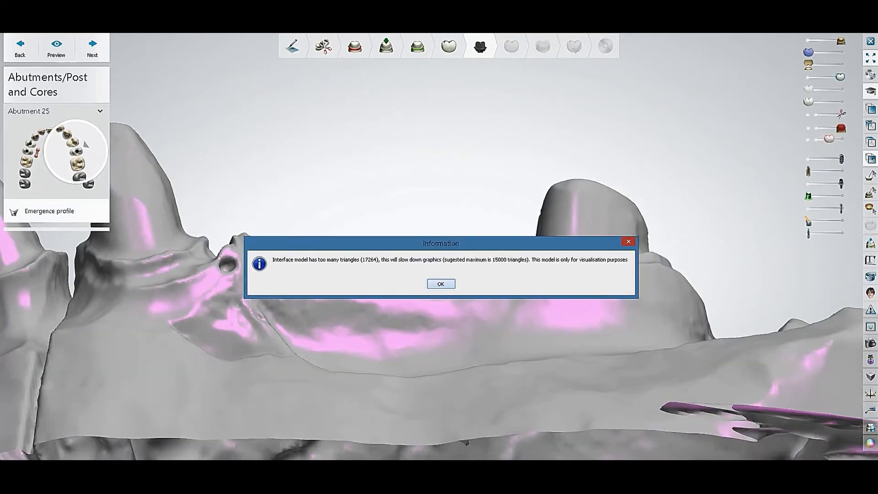
Step: Dismiss the too-many-triangles notice and drag the implant emergence profile outward for abutment 15
{"action": "left_click", "coordinate": [440, 284]}
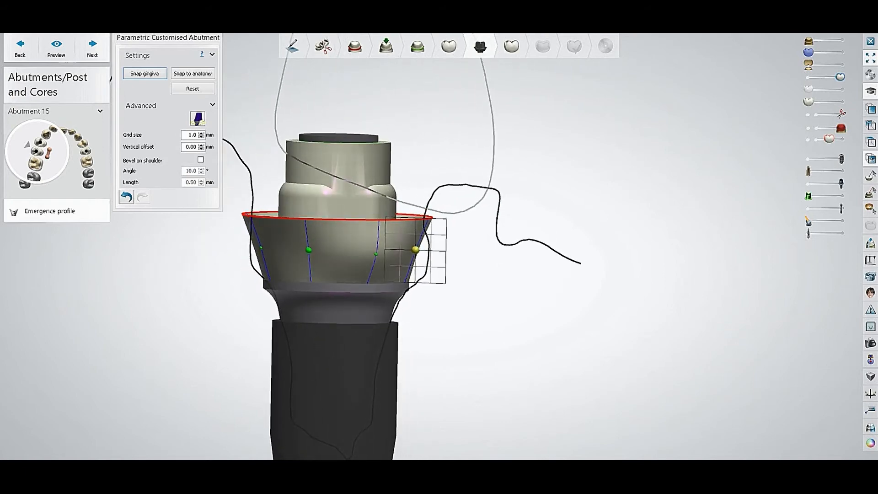
{"action": "left_click_drag", "start_coordinate": [413, 250], "coordinate": [413, 245]}
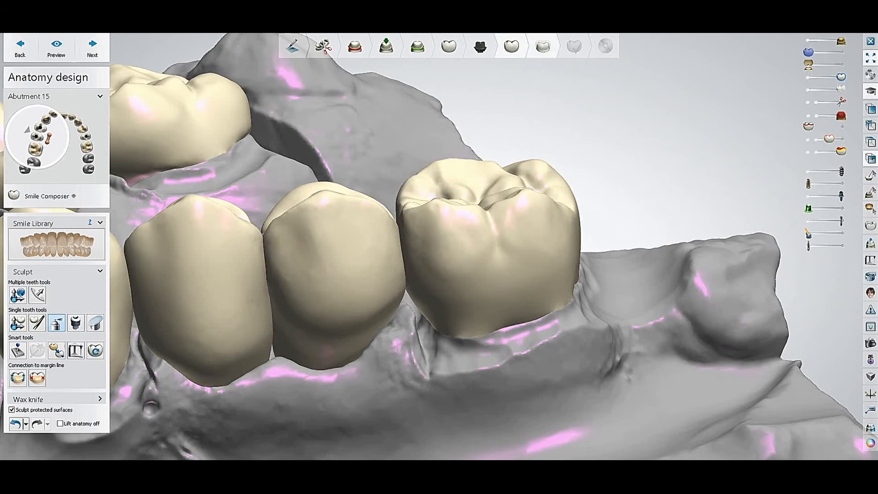
Step: Advance through Anatomy design to Frame design for abutment 15 and bring up the Sculpt toolkit
{"action": "left_click", "coordinate": [510, 45]}
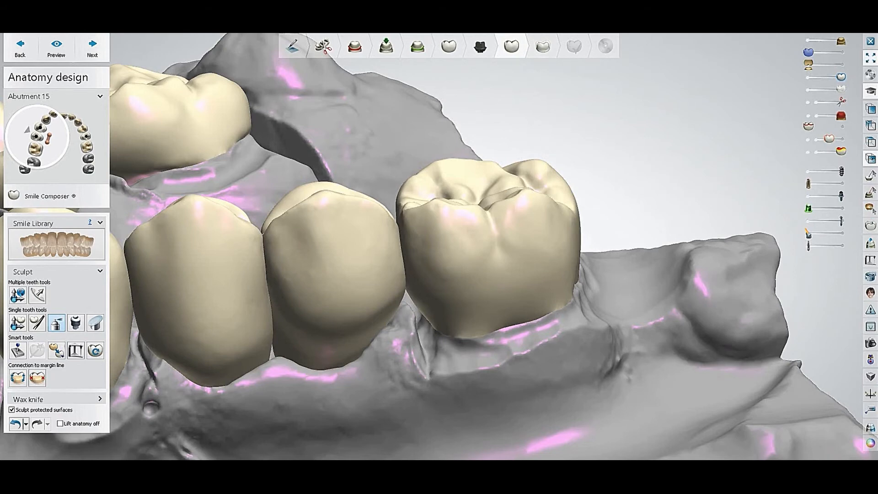
{"action": "left_click", "coordinate": [91, 47]}
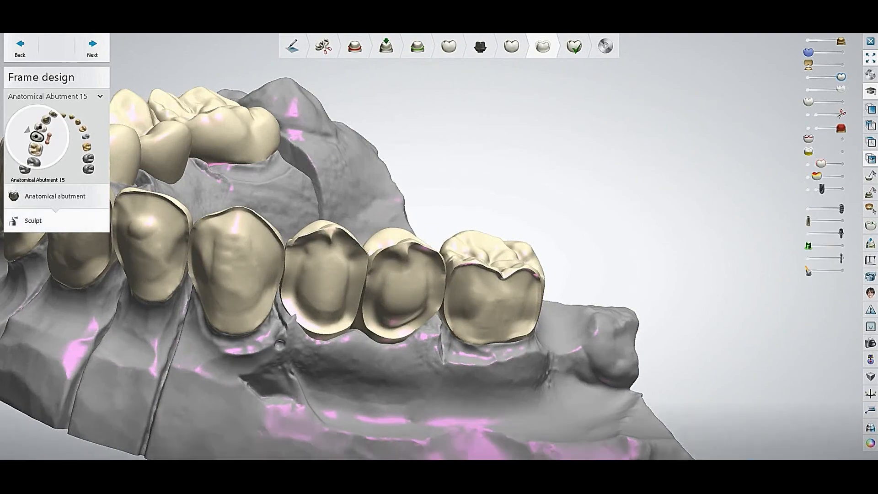
{"action": "left_click", "coordinate": [33, 220]}
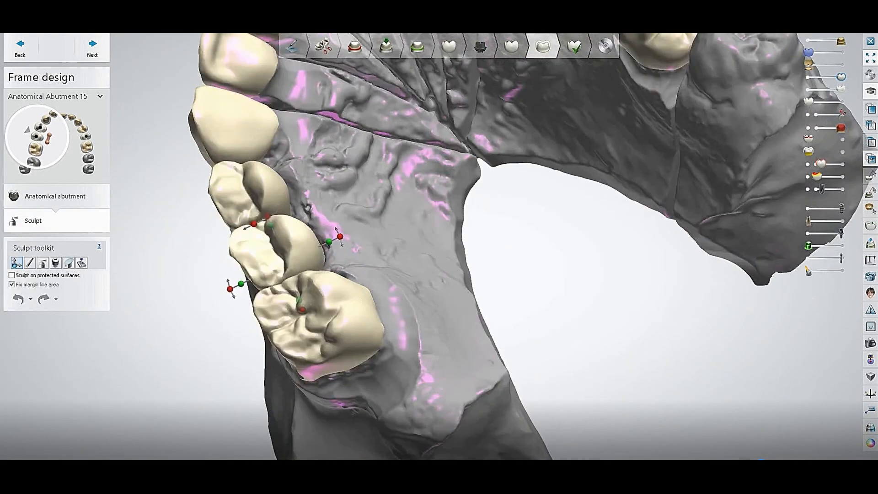